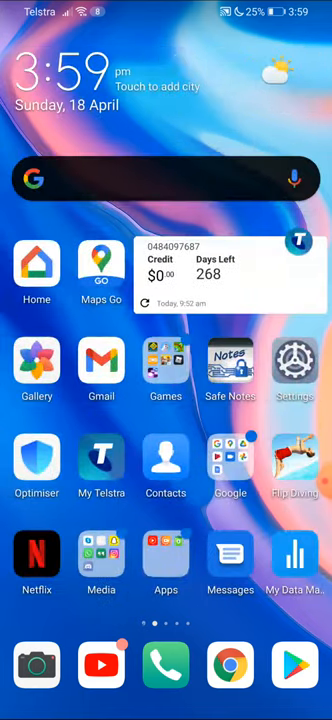
Step: Swipe left through the EMUI launcher pages to reach the last page of apps
scroll(left, 3)
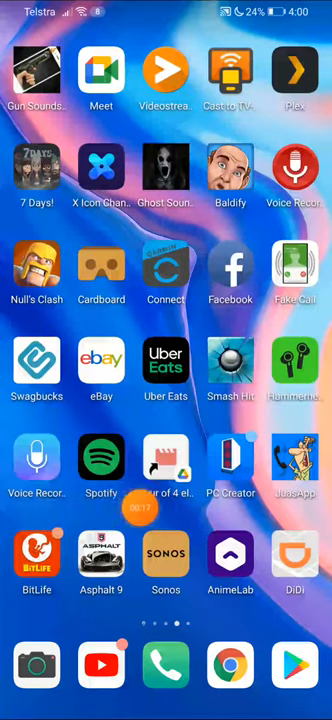
scroll(left, 3)
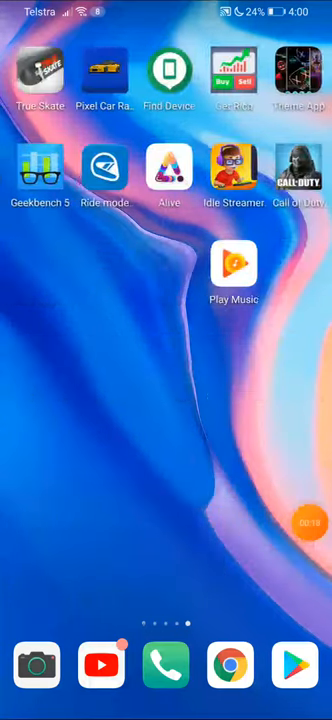
scroll(left, 3)
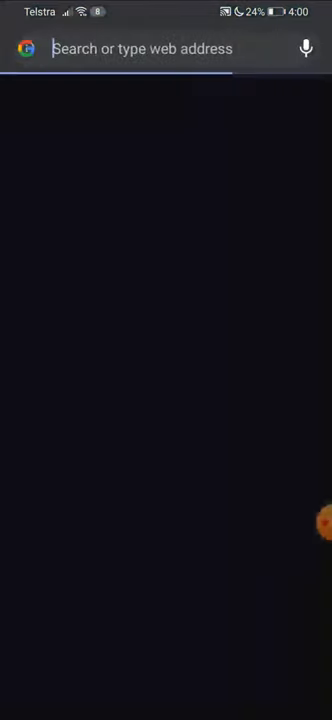
Step: Search Chrome for 'huawei y' and pick the Huawei Y9 Prime suggestion
click(140, 48)
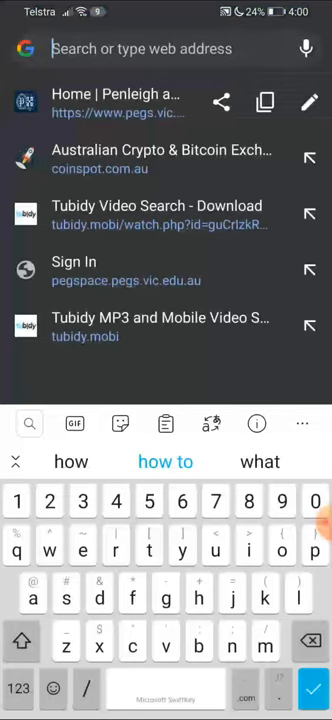
text(huawei)
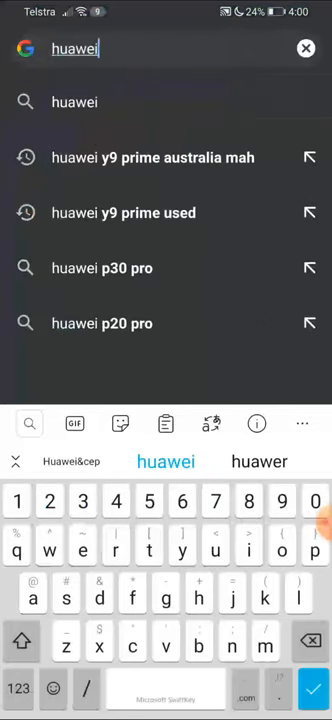
text(y)
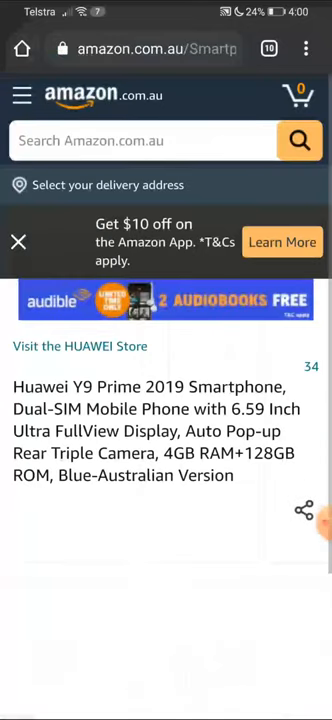
Step: Scroll the Amazon Huawei Y9 Prime listing to see the $289 price and colour options
scroll(down, 3)
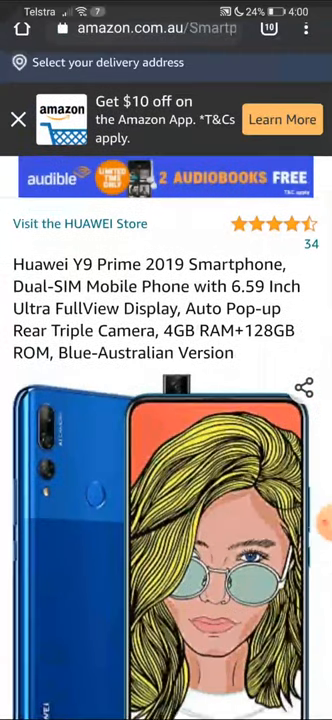
scroll(down, 3)
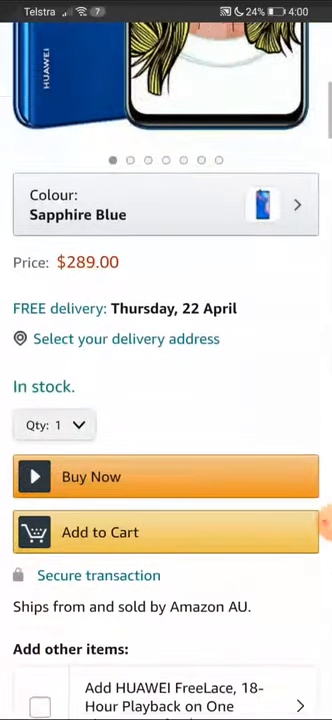
scroll(down, 3)
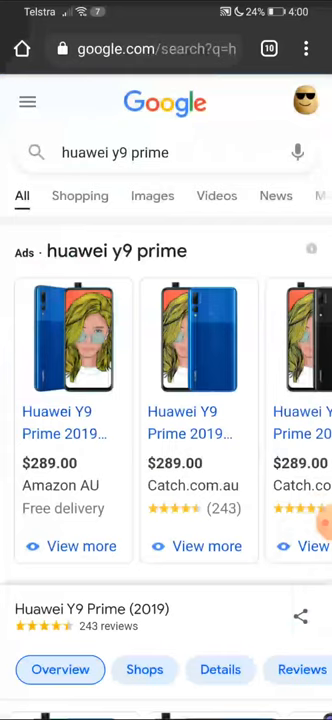
Step: Browse the $289 Huawei Y9 Prime shopping listings, then return to the home screen
scroll(left, 3)
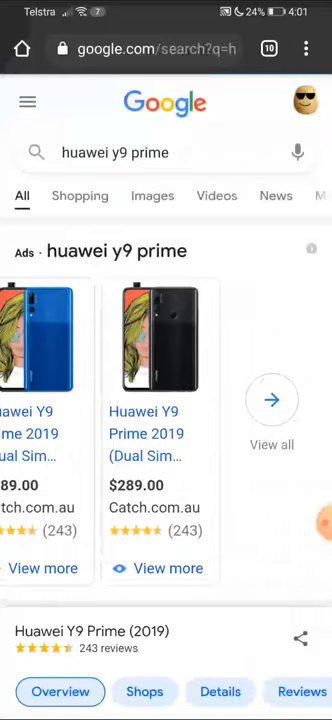
key(HOME)
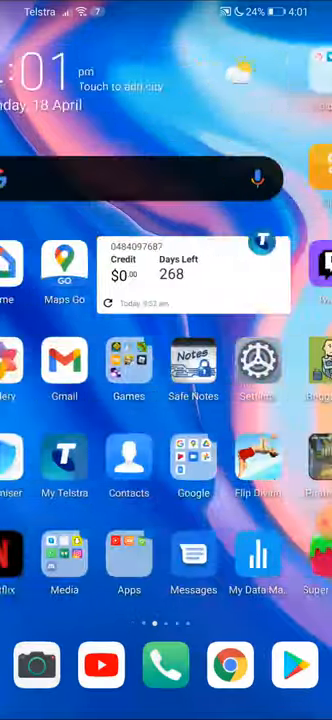
scroll(left, 3)
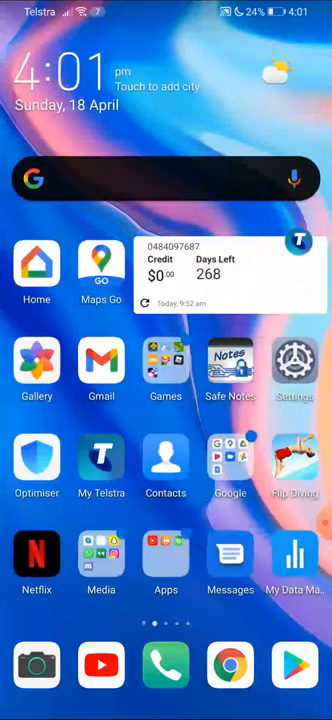
scroll(left, 3)
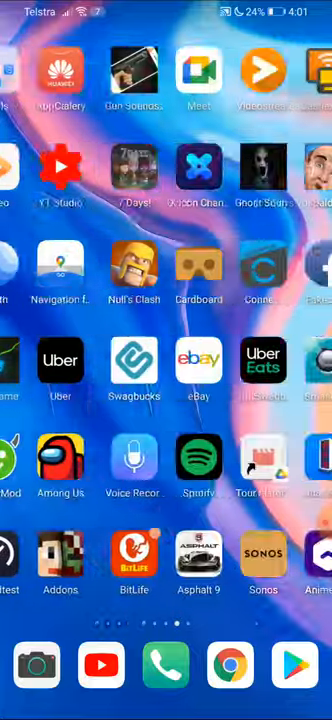
scroll(left, 3)
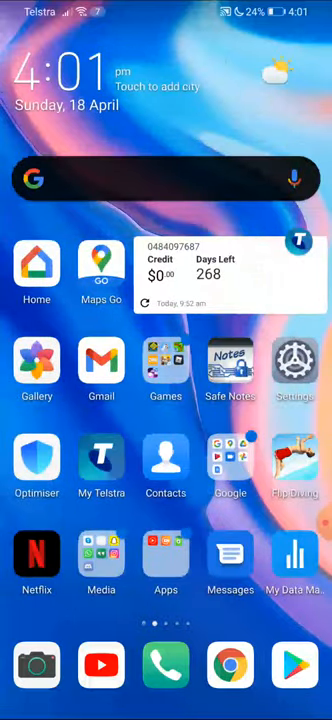
scroll(left, 3)
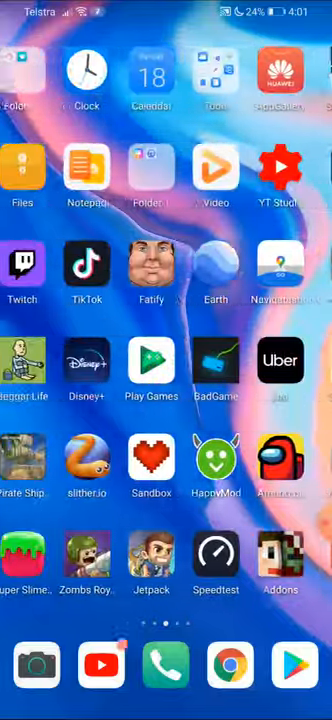
scroll(left, 3)
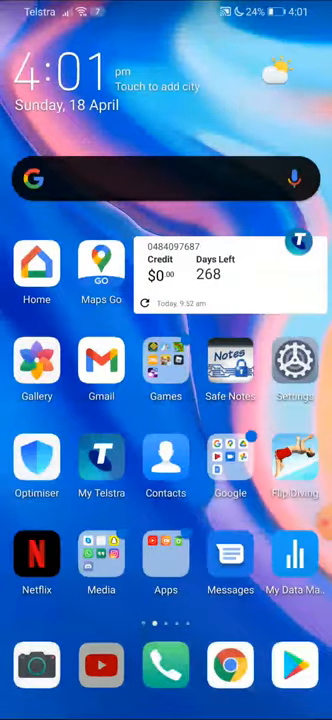
click(100, 664)
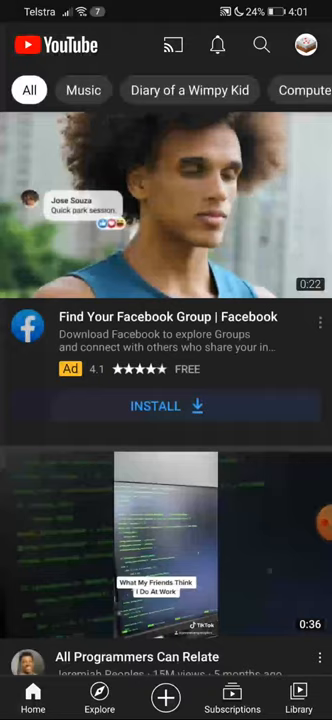
scroll(down, 3)
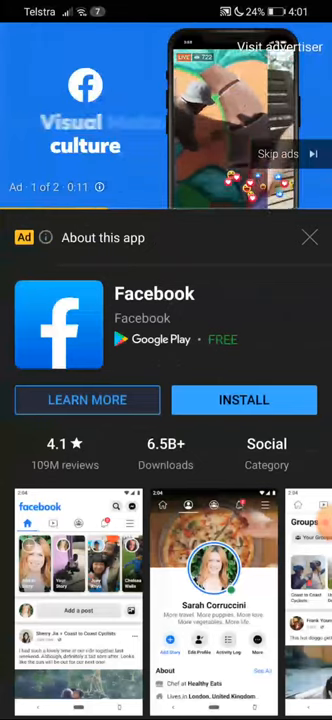
click(308, 236)
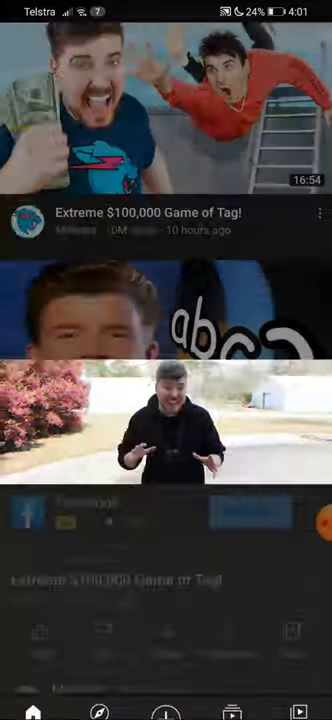
key(HOME)
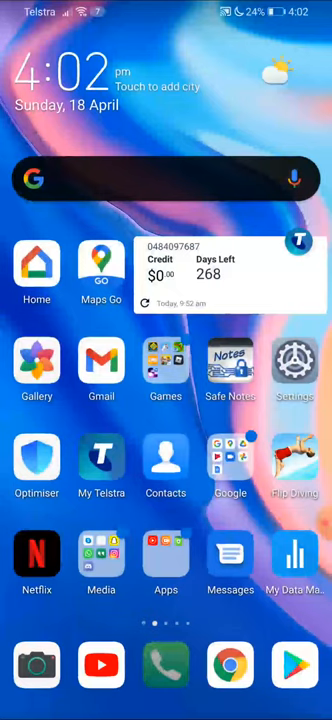
click(164, 664)
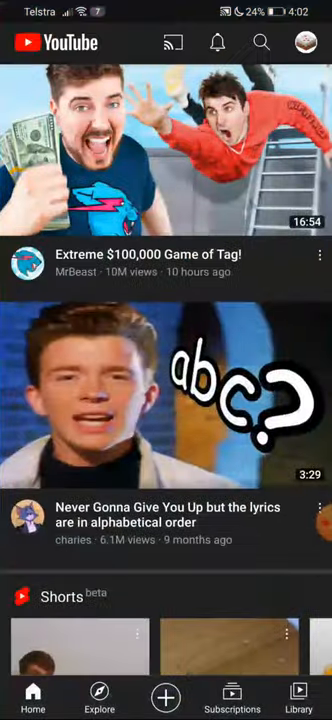
key(home)
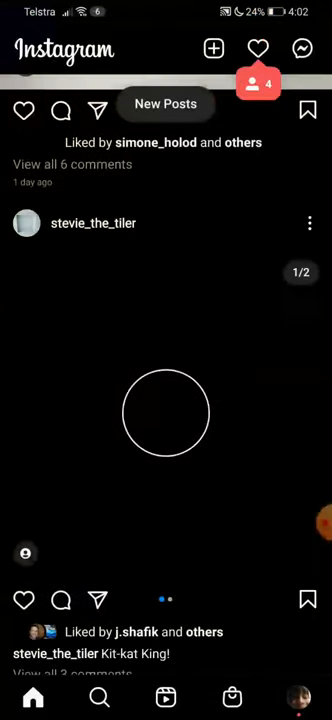
key(HOME)
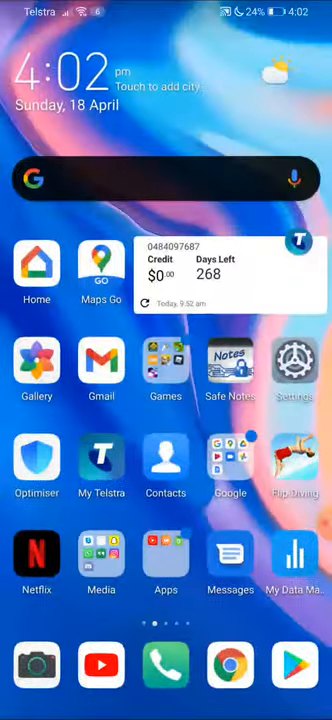
scroll(left, 3)
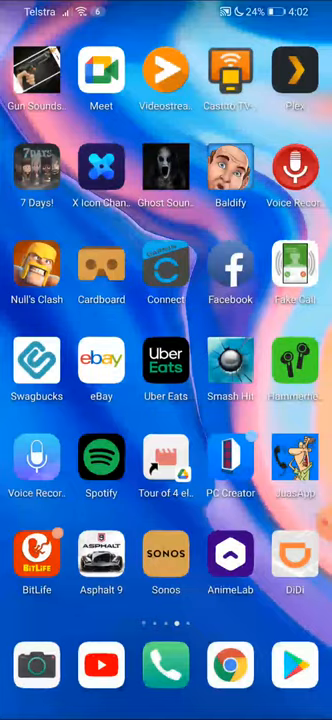
click(38, 662)
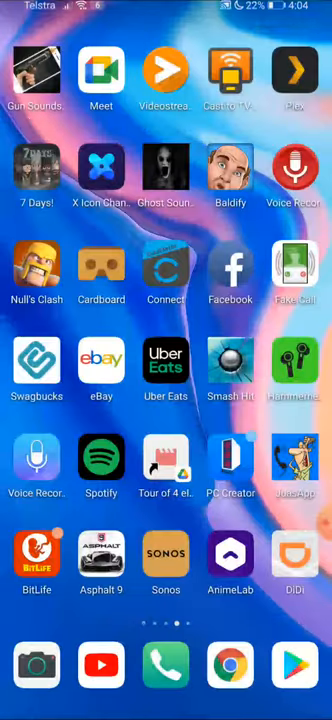
scroll(left, 3)
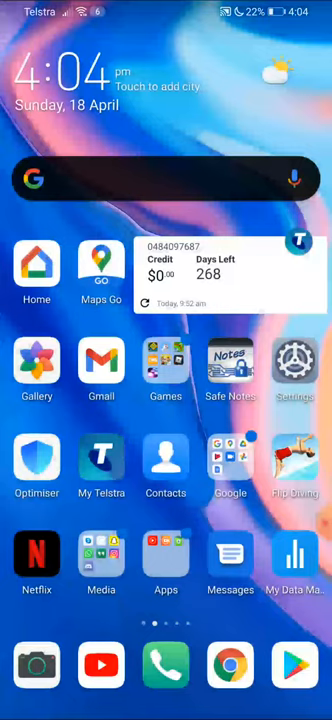
Step: Swipe to the last app page and launch Geekbench 5 on its CPU benchmark tab
scroll(left, 3)
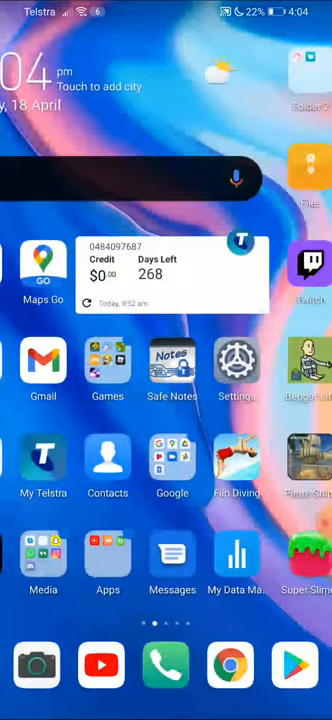
scroll(left, 3)
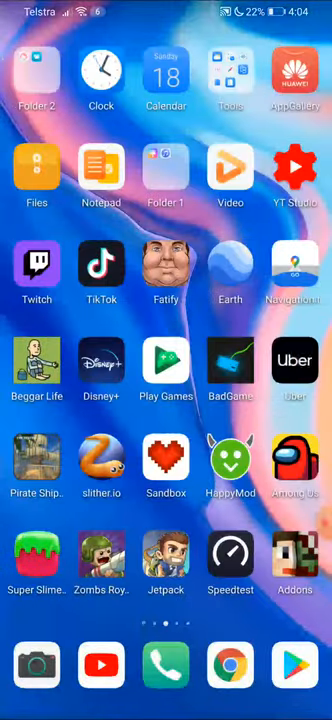
scroll(left, 3)
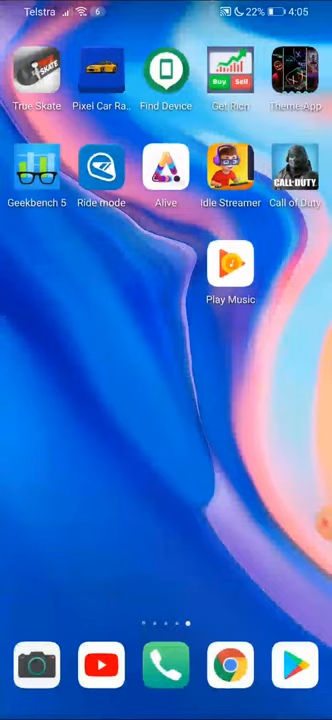
click(36, 170)
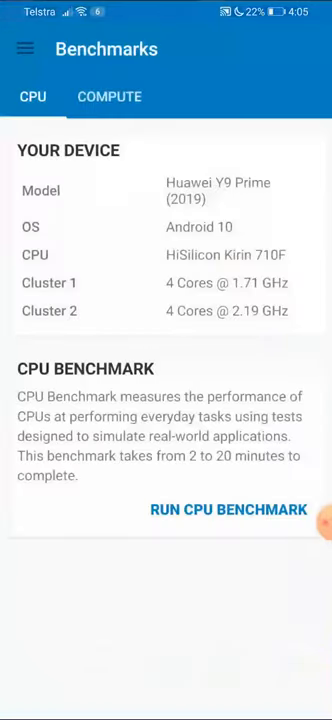